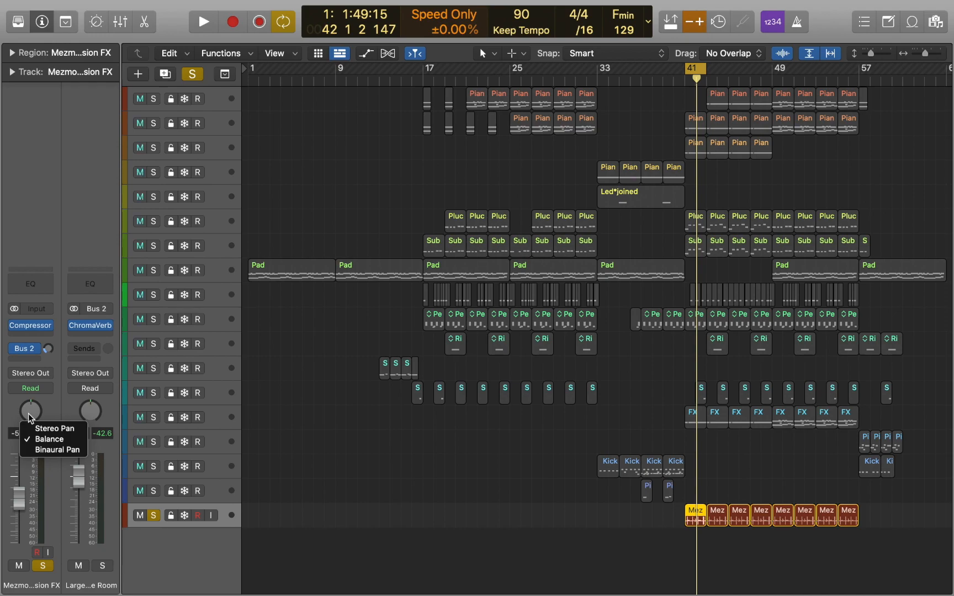
Switch the percussion FX track's pan mode to Stereo Pan and audition it during playback
{"action": "left_click", "coordinate": [54, 428]}
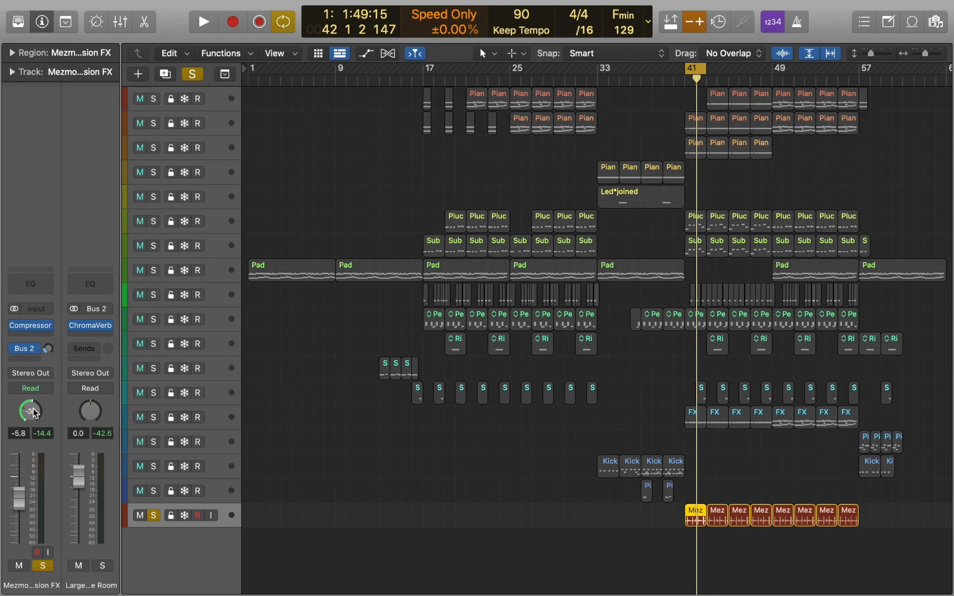
{"action": "left_click", "coordinate": [203, 23]}
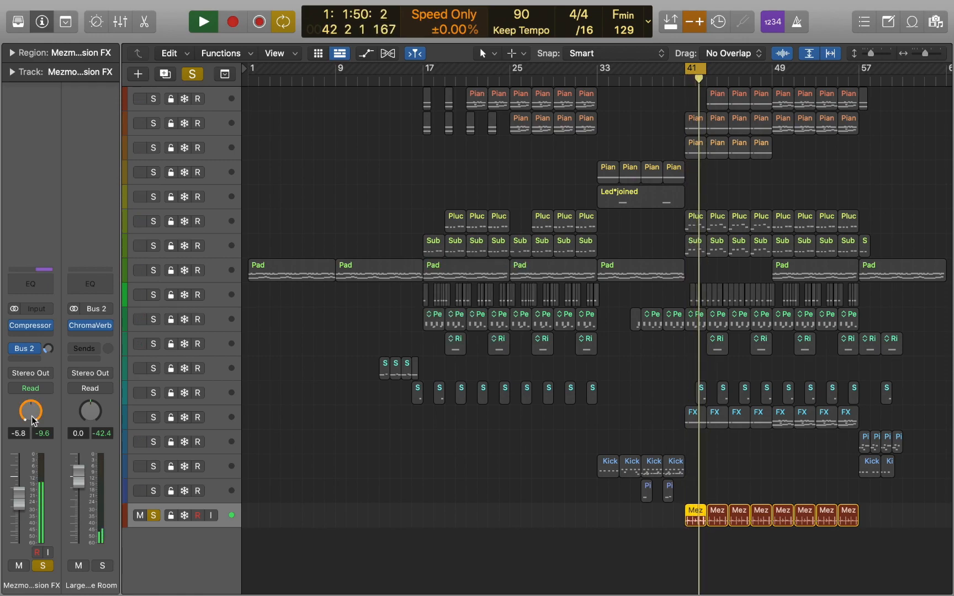
{"action": "left_click", "coordinate": [203, 23]}
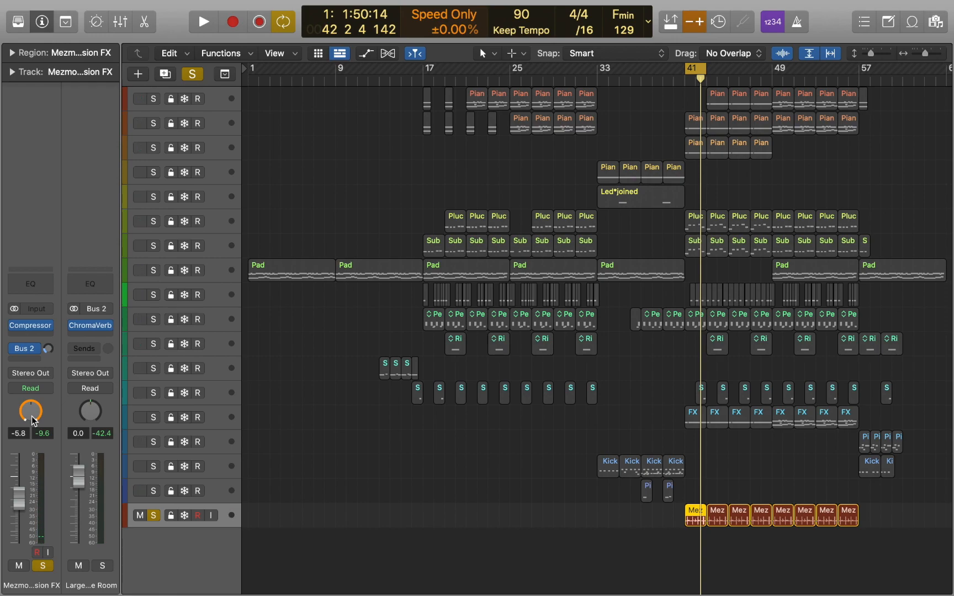
{"action": "left_click", "coordinate": [61, 6]}
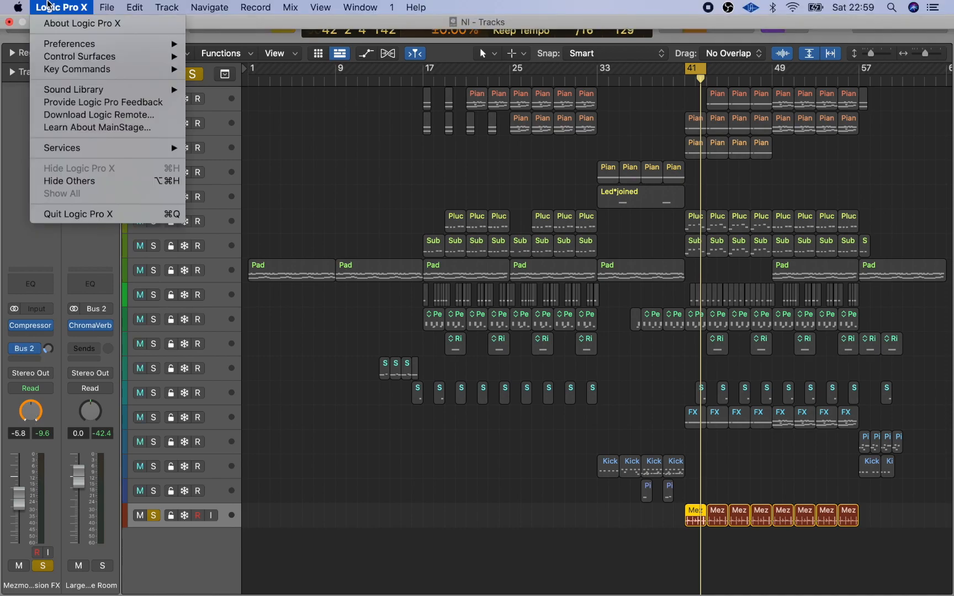
{"action": "mouse_move", "coordinate": [69, 43]}
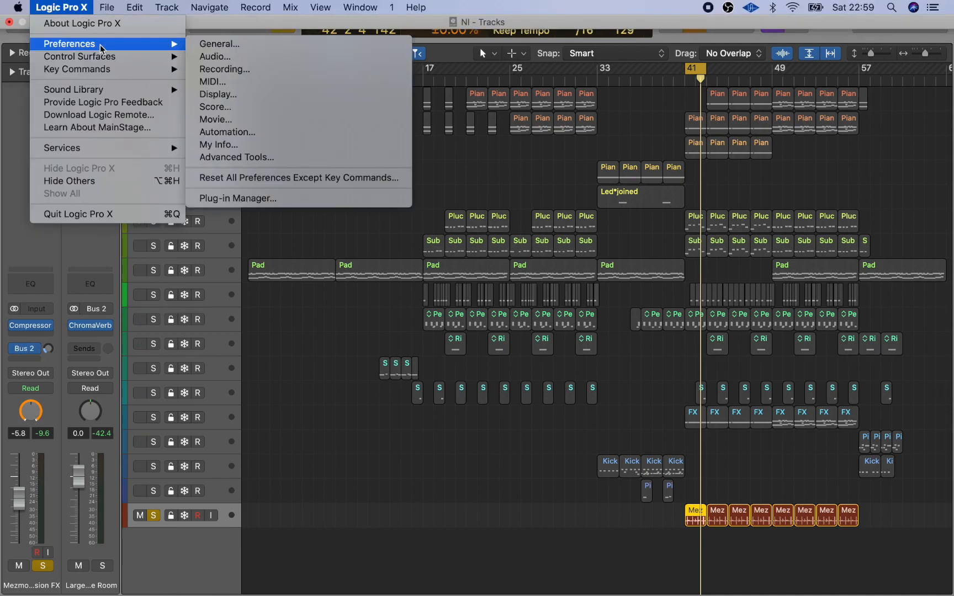
Turn on Show Advanced Tools under Advanced preferences, then close Preferences
{"action": "left_click", "coordinate": [235, 156]}
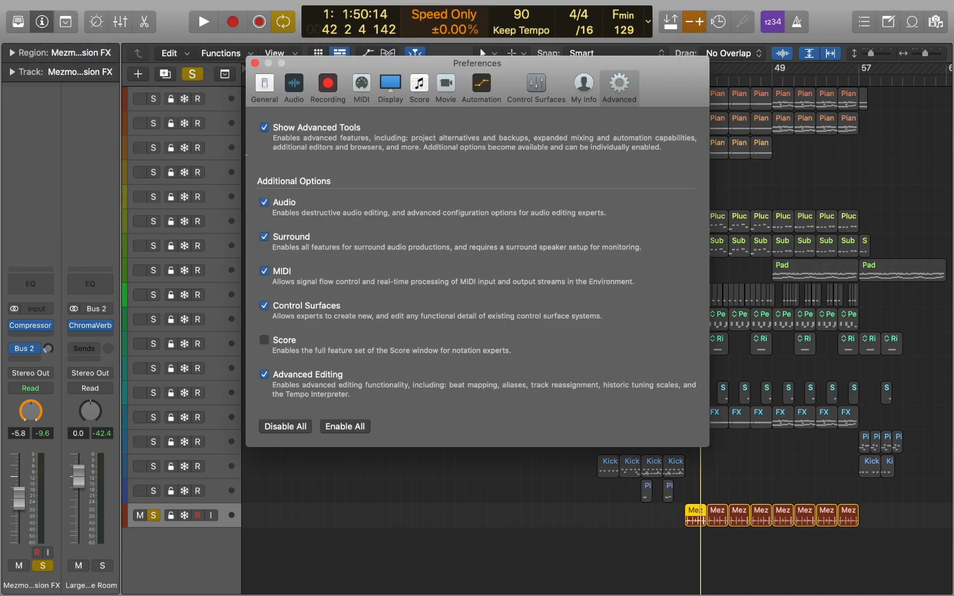
{"action": "left_click", "coordinate": [254, 64]}
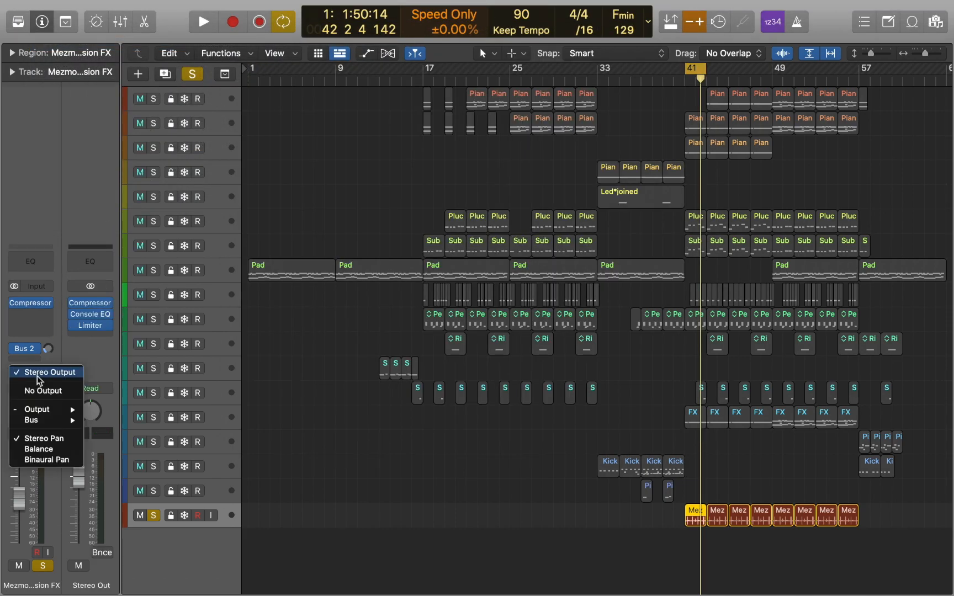
Set the Mezmorized Percussion FX track's output panning to Binaural Pan
{"action": "left_click", "coordinate": [50, 372]}
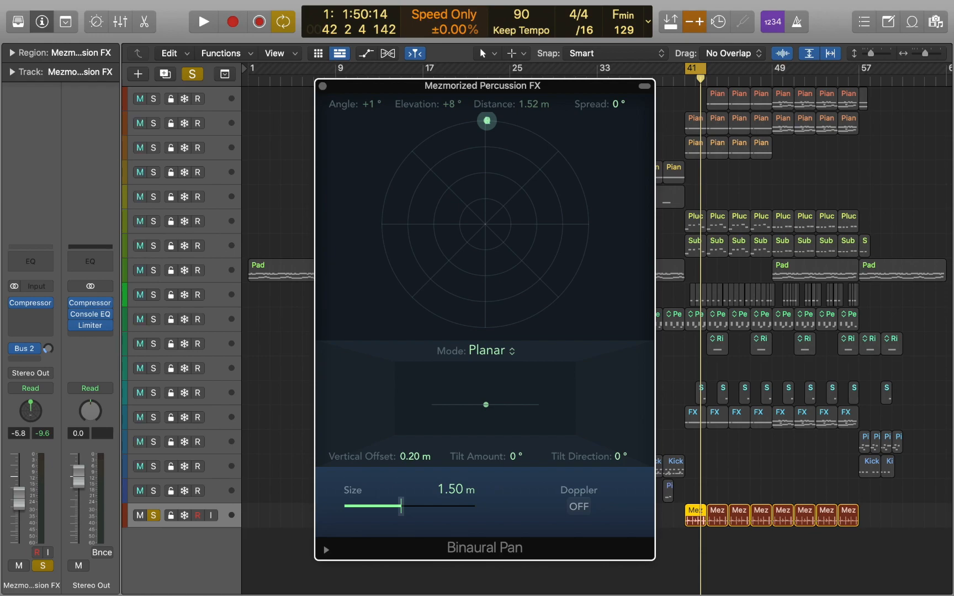
Start playback and move the sound source from front right to behind the listener
{"action": "left_click", "coordinate": [203, 22]}
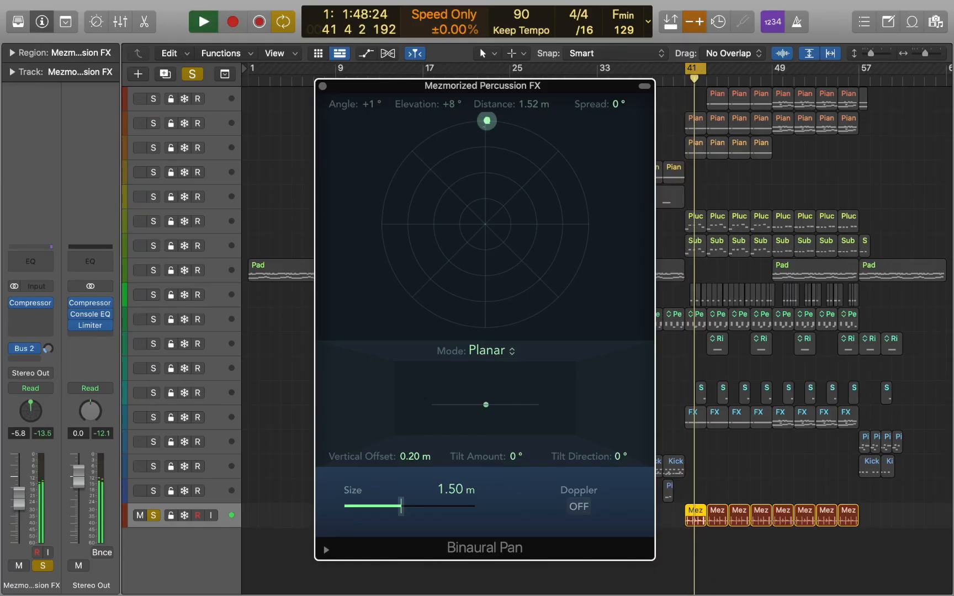
{"action": "left_click_drag", "start_coordinate": [487, 120], "coordinate": [537, 199]}
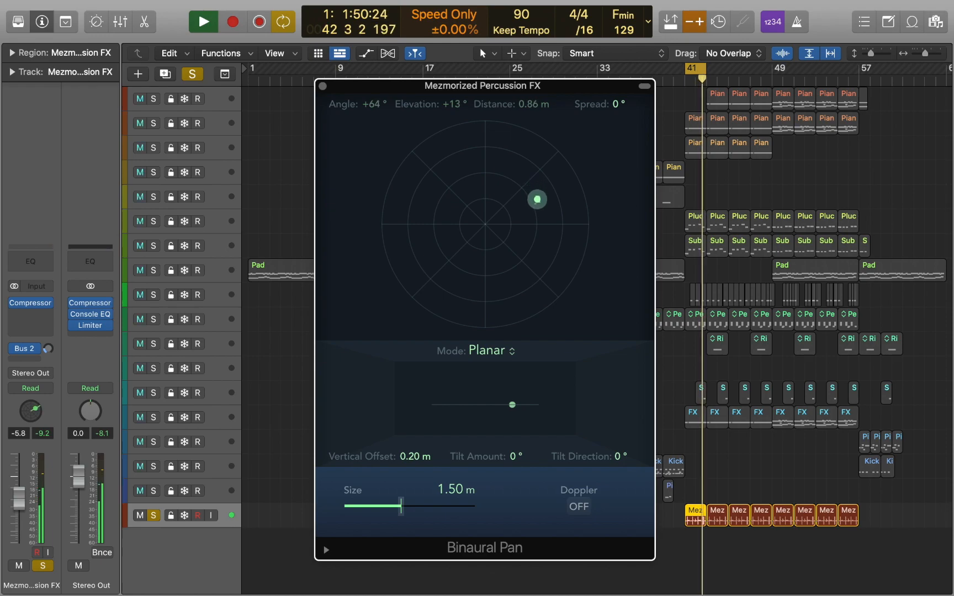
{"action": "left_click_drag", "start_coordinate": [537, 199], "coordinate": [478, 314]}
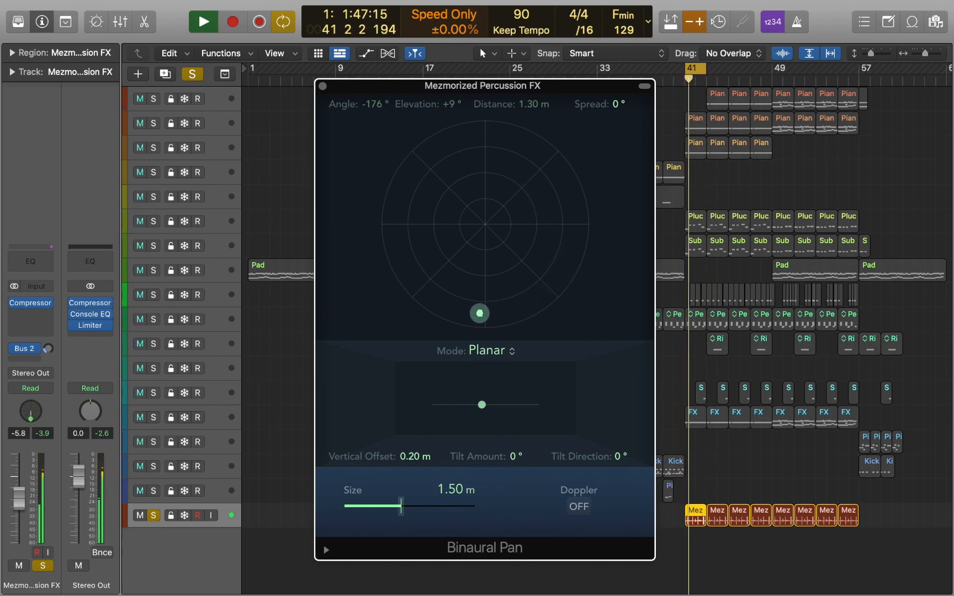
Widen the source spread to +166° behind the listener at +168°, stop playback, and tilt the plane
{"action": "left_click_drag", "start_coordinate": [479, 314], "coordinate": [419, 263]}
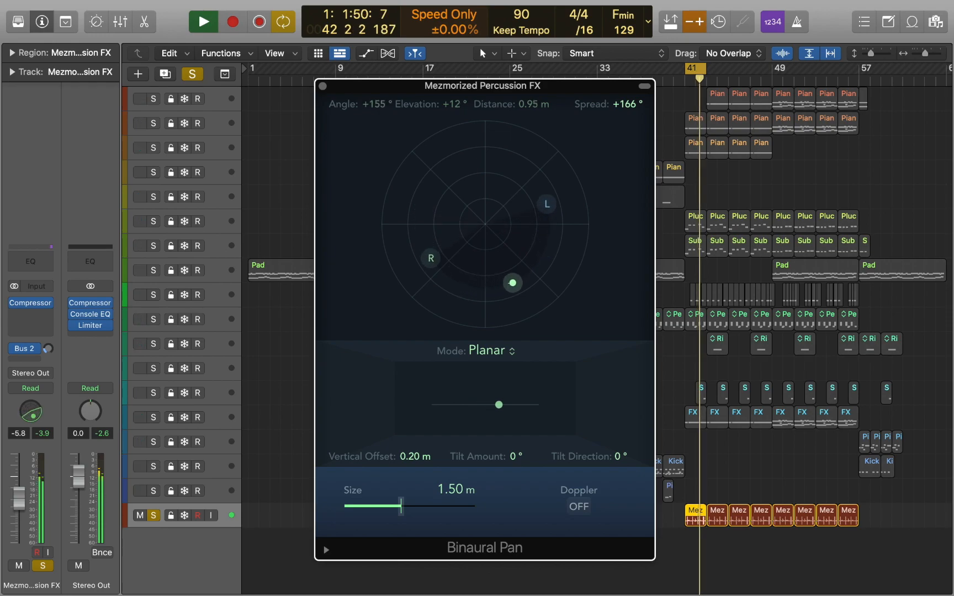
{"action": "left_click_drag", "start_coordinate": [512, 281], "coordinate": [507, 325]}
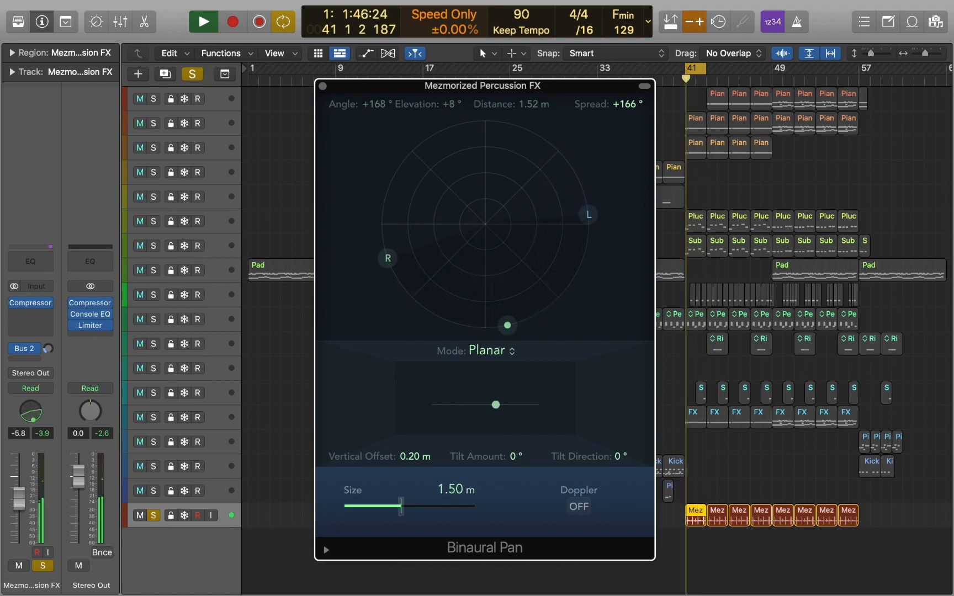
{"action": "left_click", "coordinate": [203, 22]}
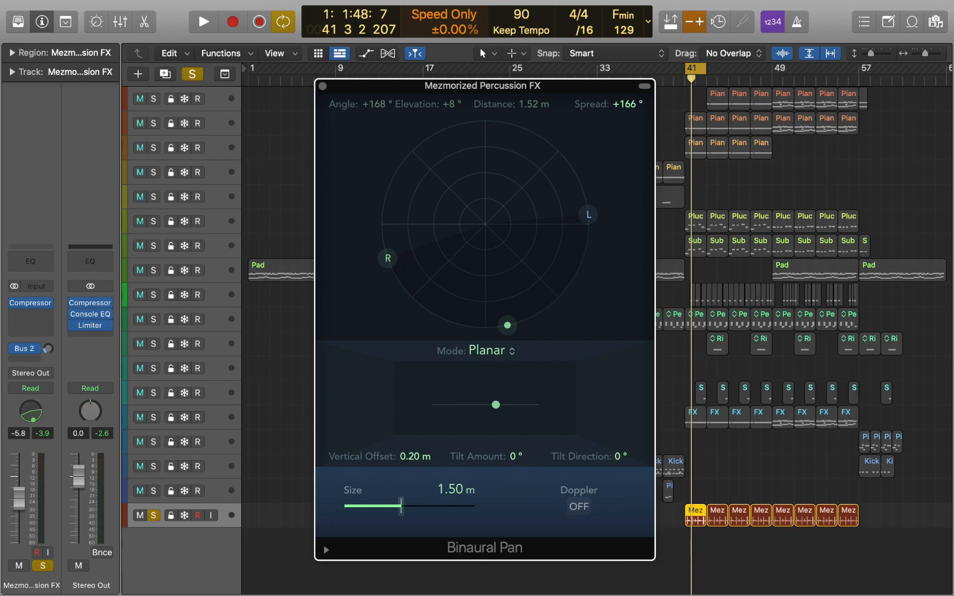
{"action": "left_click_drag", "start_coordinate": [495, 404], "coordinate": [495, 426]}
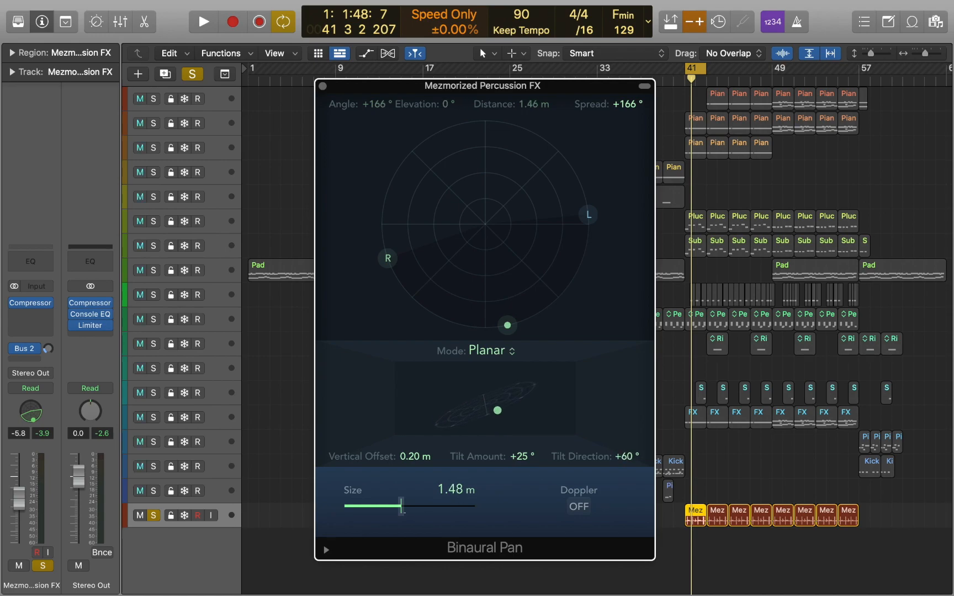
Set Binaural Pan size to 3.10 m and switch the panner to Spherical mode
{"action": "left_click_drag", "start_coordinate": [399, 505], "coordinate": [419, 505]}
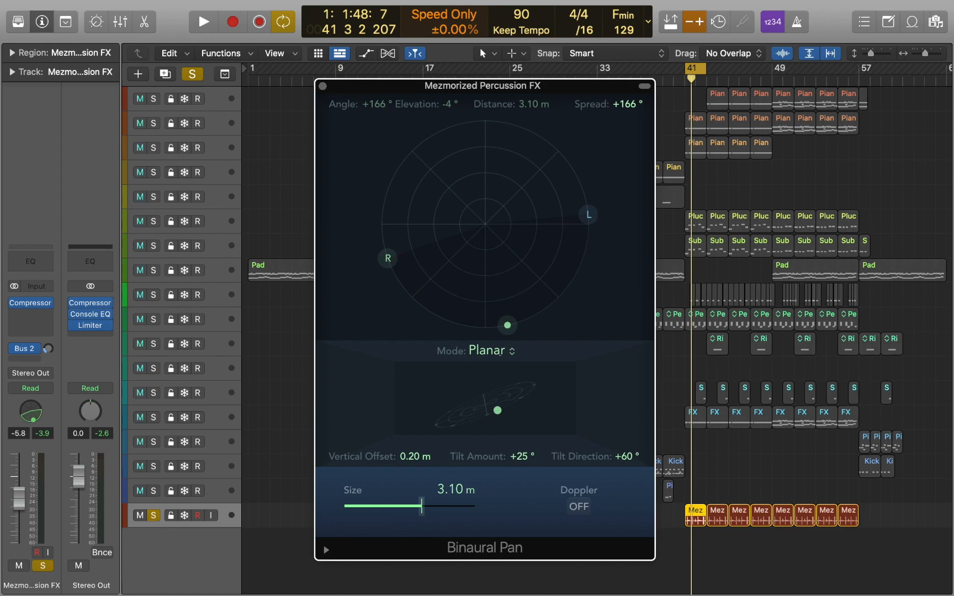
{"action": "left_click", "coordinate": [488, 350]}
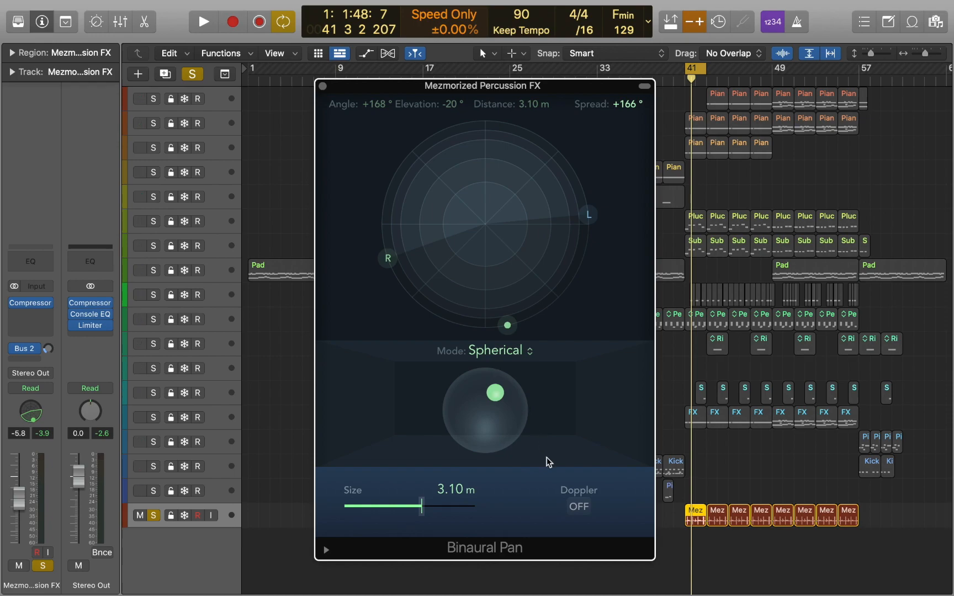
Turn on Doppler and set the size to 1.12 m
{"action": "left_click", "coordinate": [576, 506]}
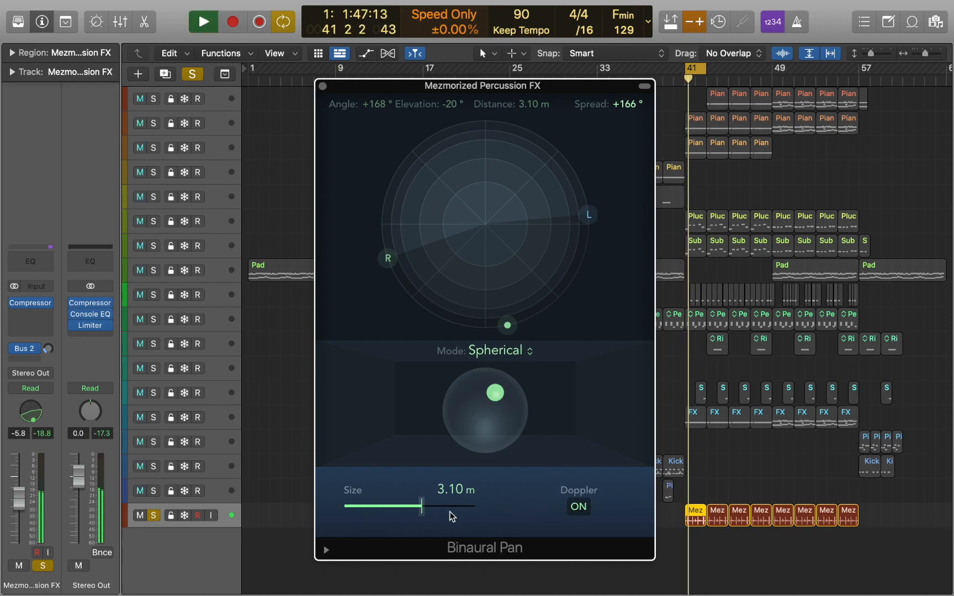
{"action": "left_click_drag", "start_coordinate": [422, 505], "coordinate": [459, 505]}
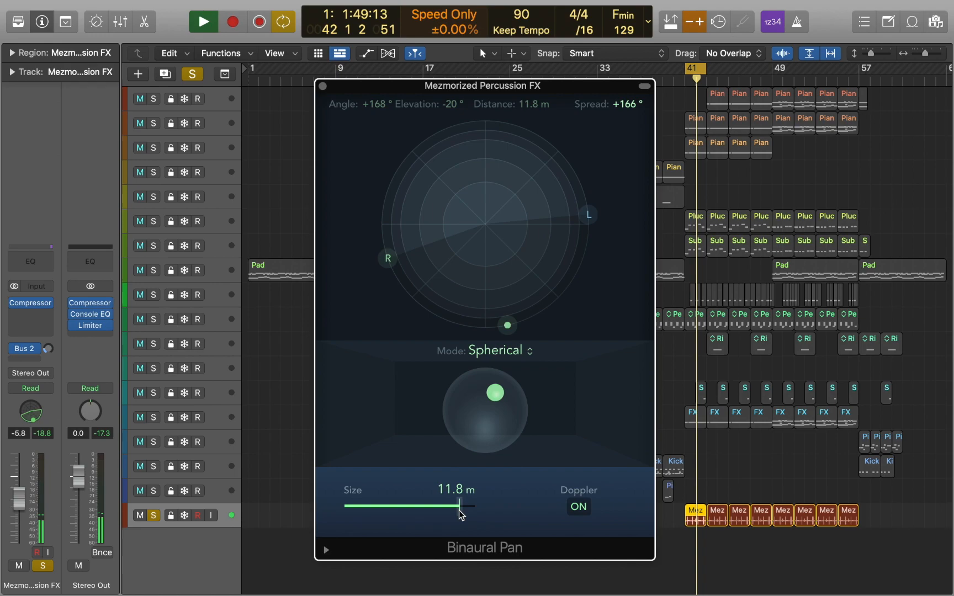
{"action": "left_click_drag", "start_coordinate": [458, 505], "coordinate": [392, 505]}
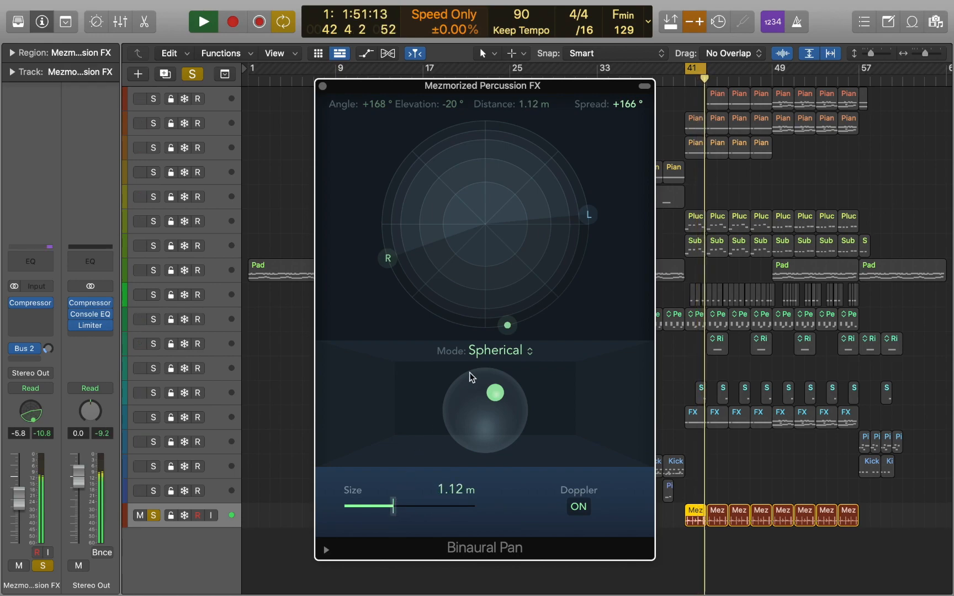
Position the source straight ahead at +1° with a +104° spread
{"action": "left_click_drag", "start_coordinate": [507, 324], "coordinate": [526, 180]}
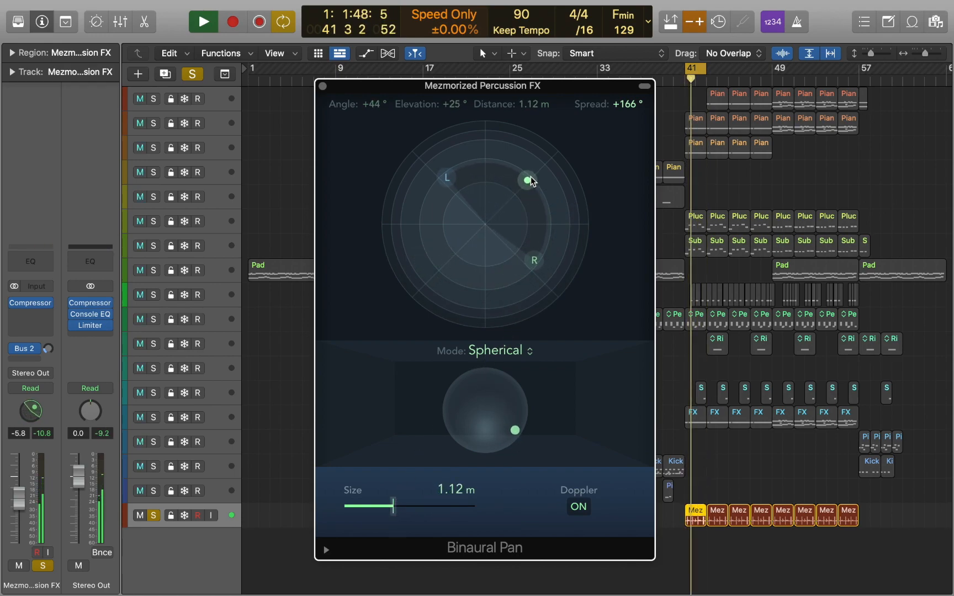
{"action": "left_click_drag", "start_coordinate": [527, 179], "coordinate": [432, 153]}
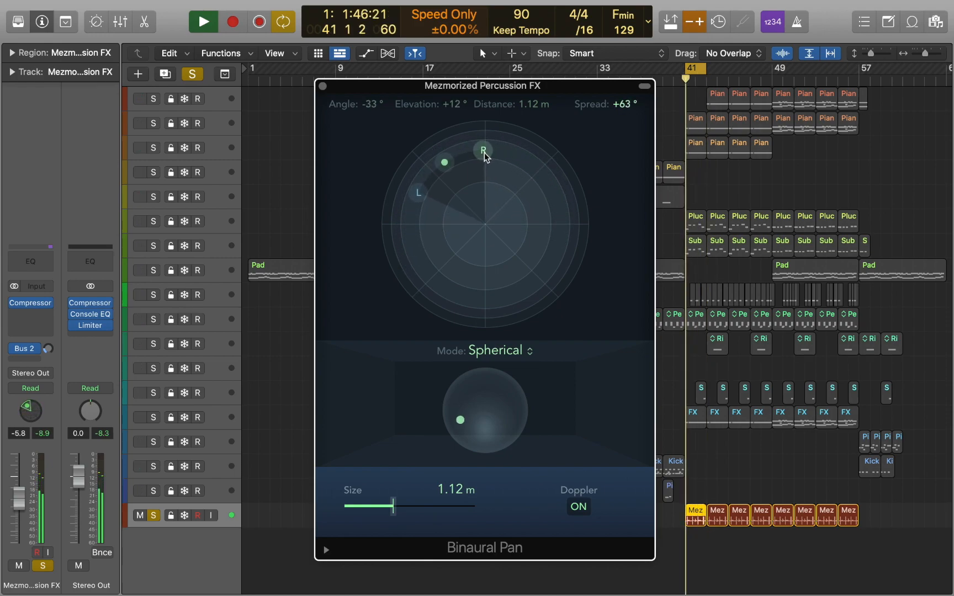
{"action": "left_click_drag", "start_coordinate": [484, 150], "coordinate": [435, 145]}
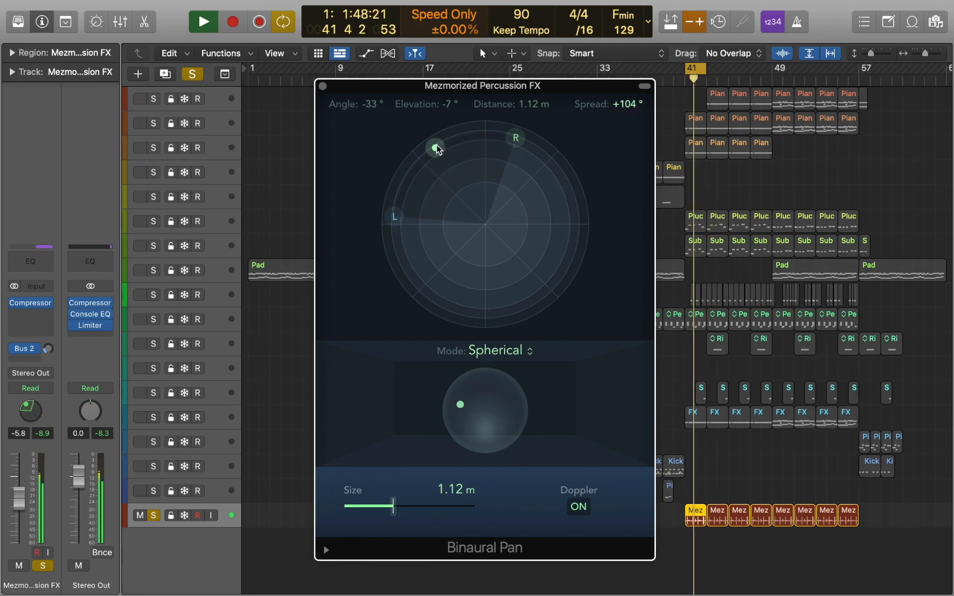
{"action": "left_click_drag", "start_coordinate": [436, 149], "coordinate": [487, 120]}
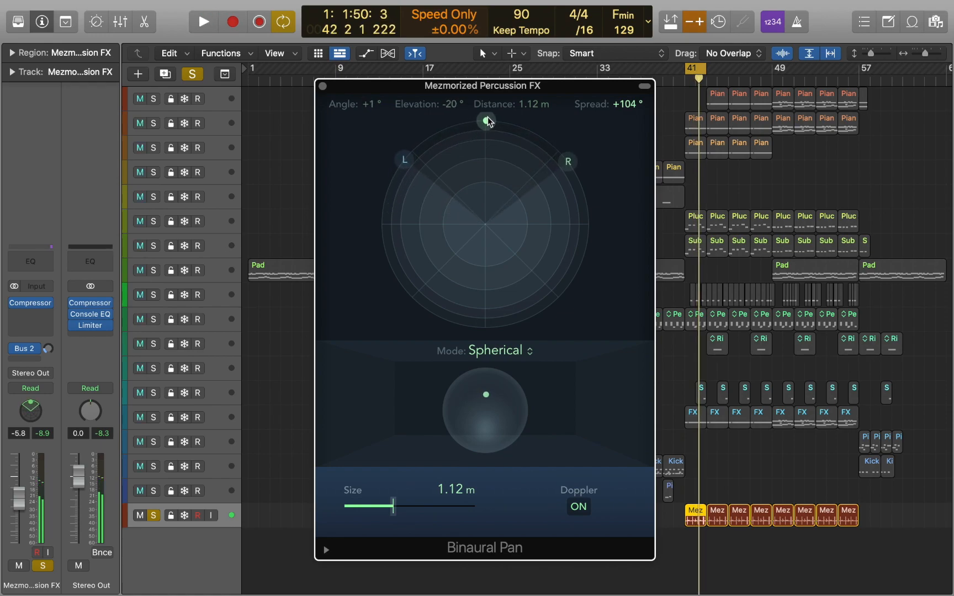